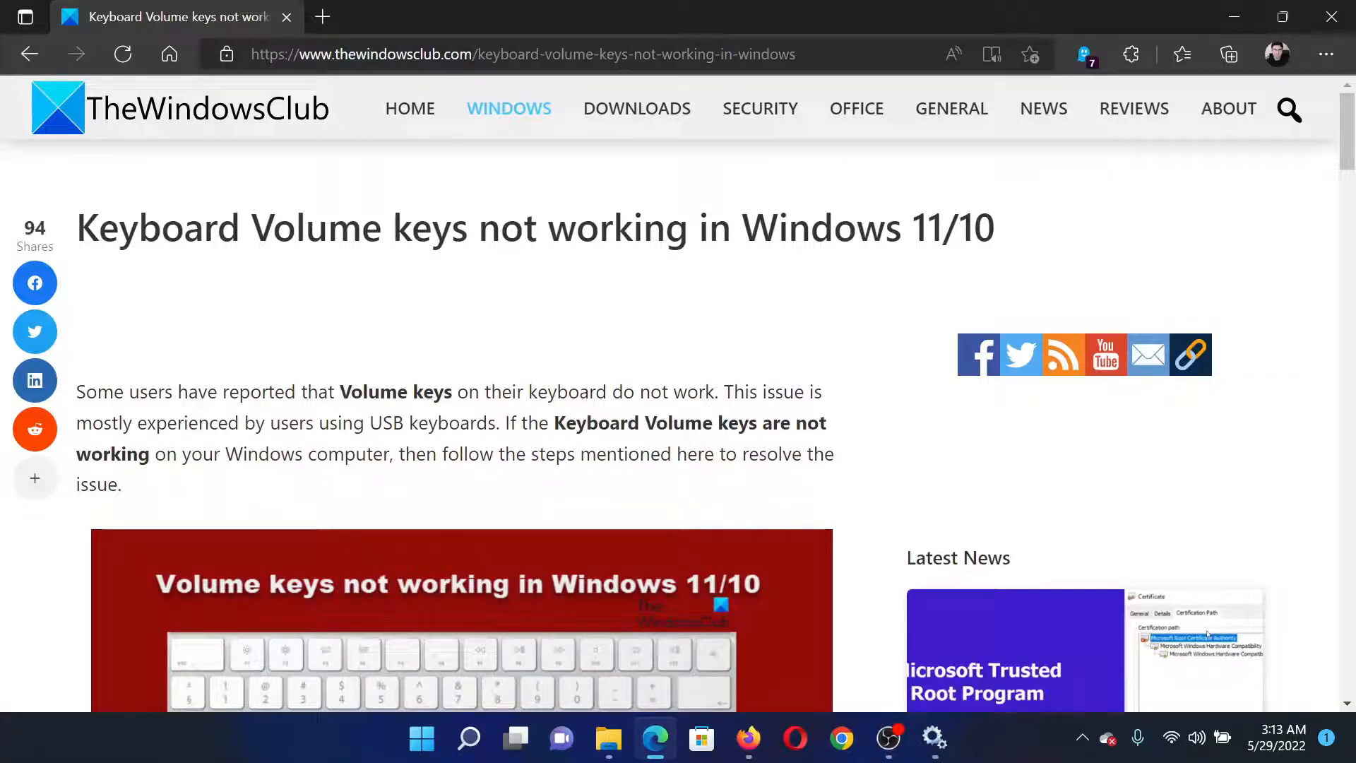
pyautogui.moveTo(672, 273)
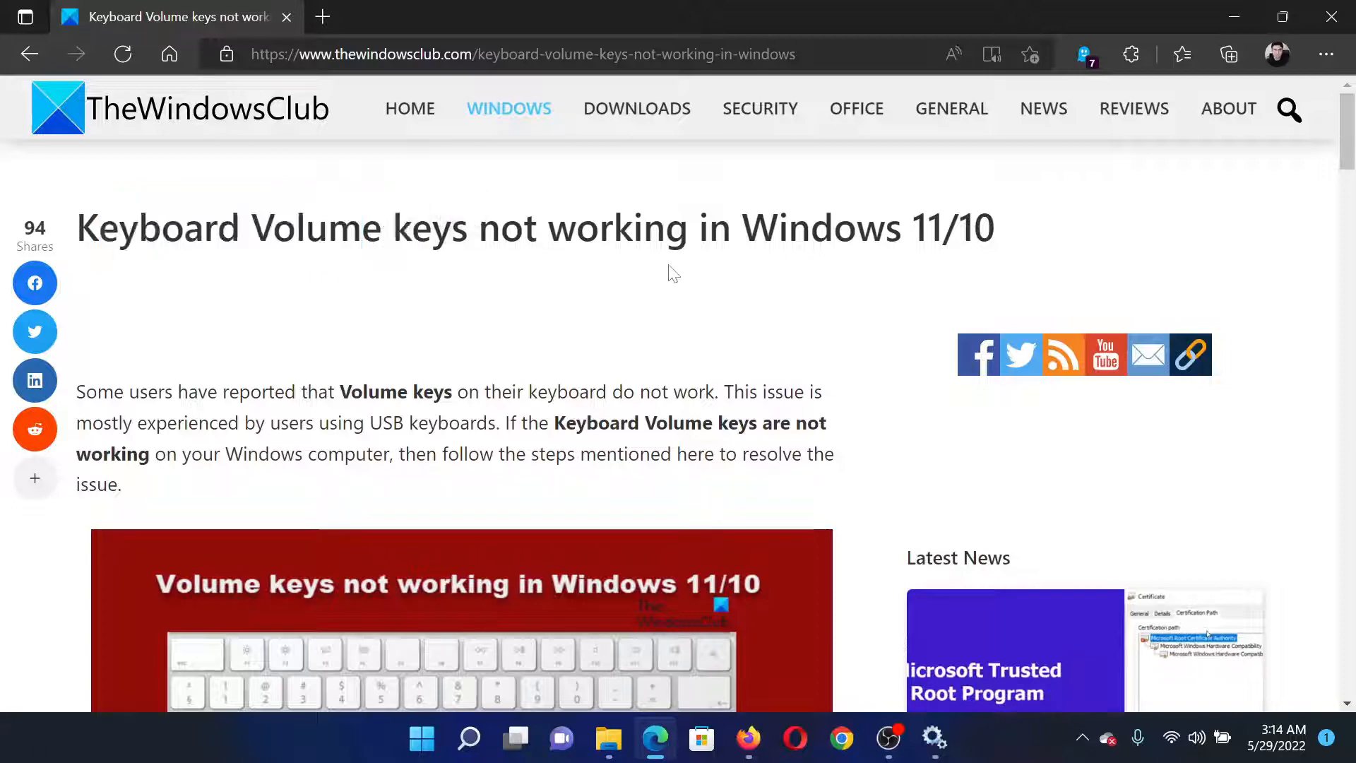
# Scroll the article to the 'Fix Keyboard Volume keys not working' numbered list of four fixes
pyautogui.scroll(-3)
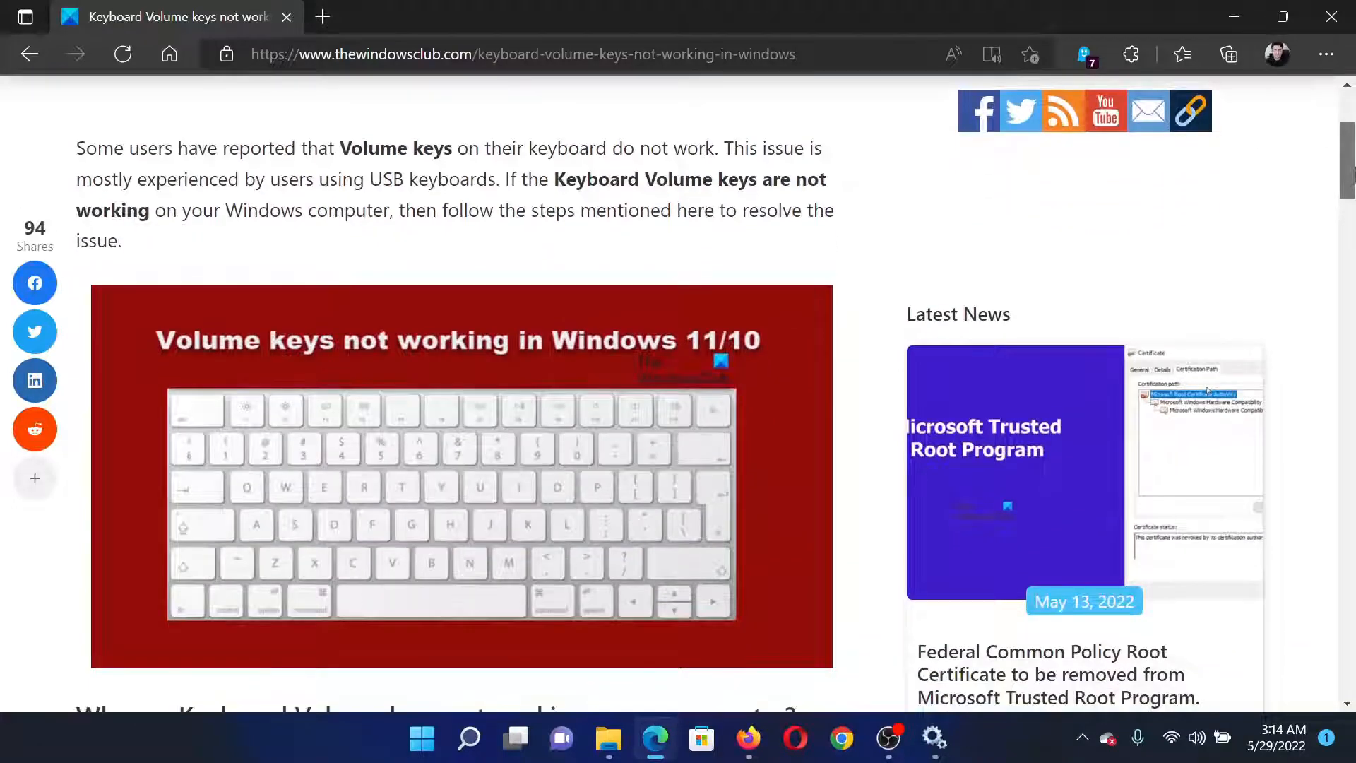
pyautogui.scroll(-3)
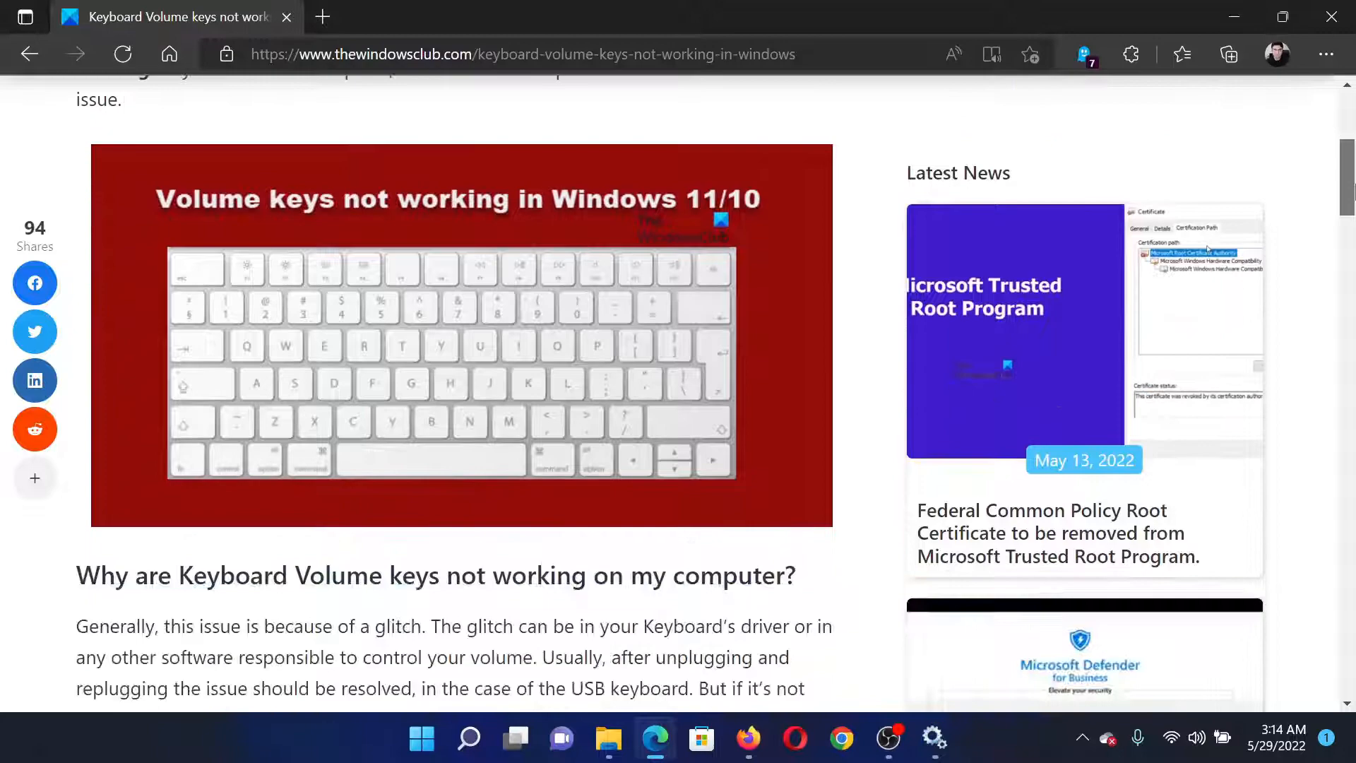
pyautogui.scroll(-3)
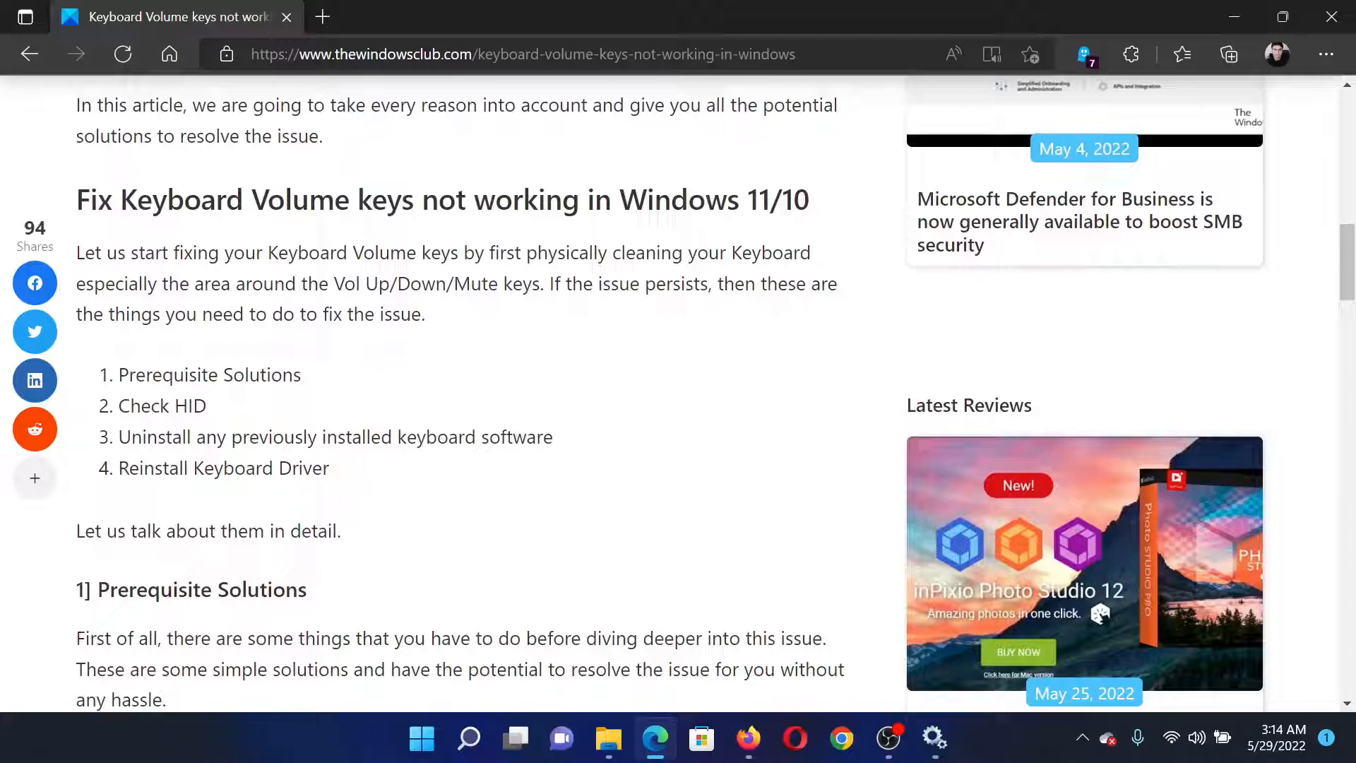
pyautogui.moveTo(479, 407)
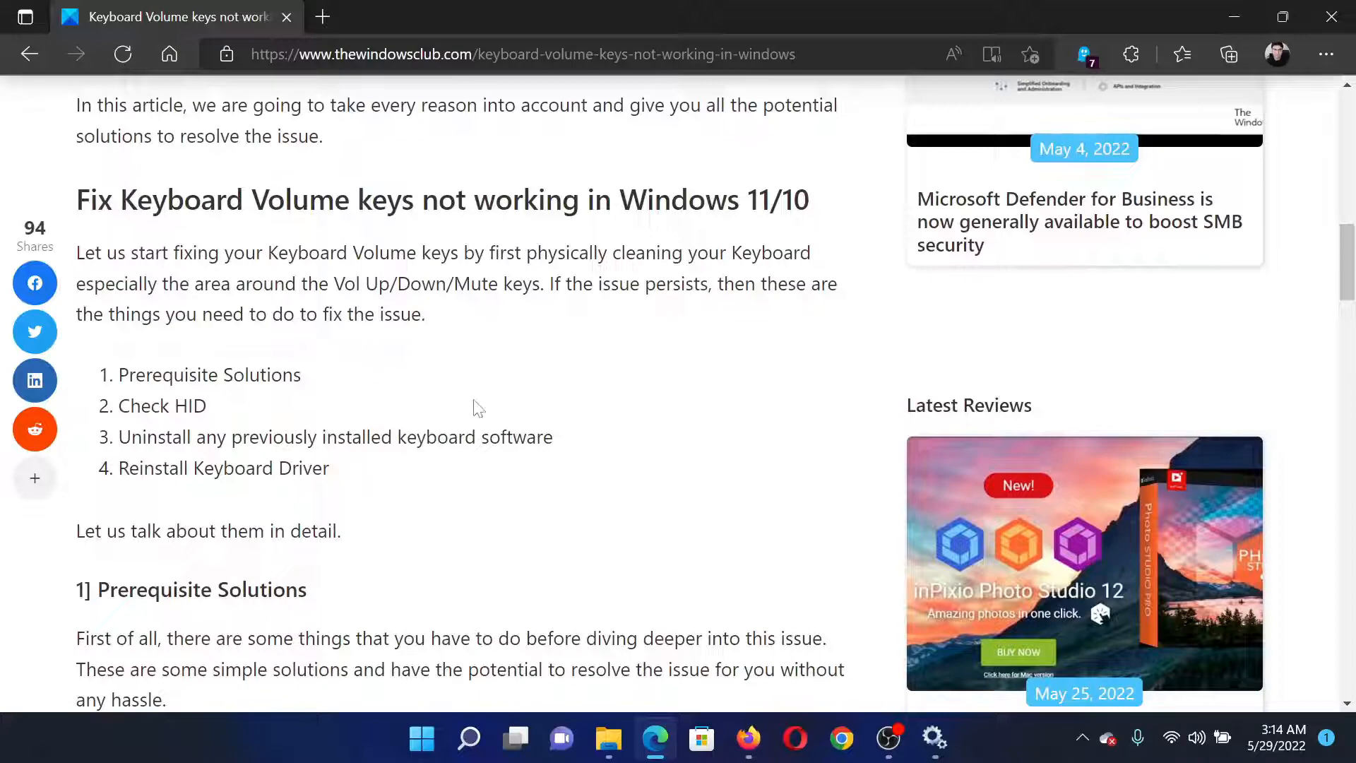
pyautogui.scroll(3)
pyautogui.write('services.msc')
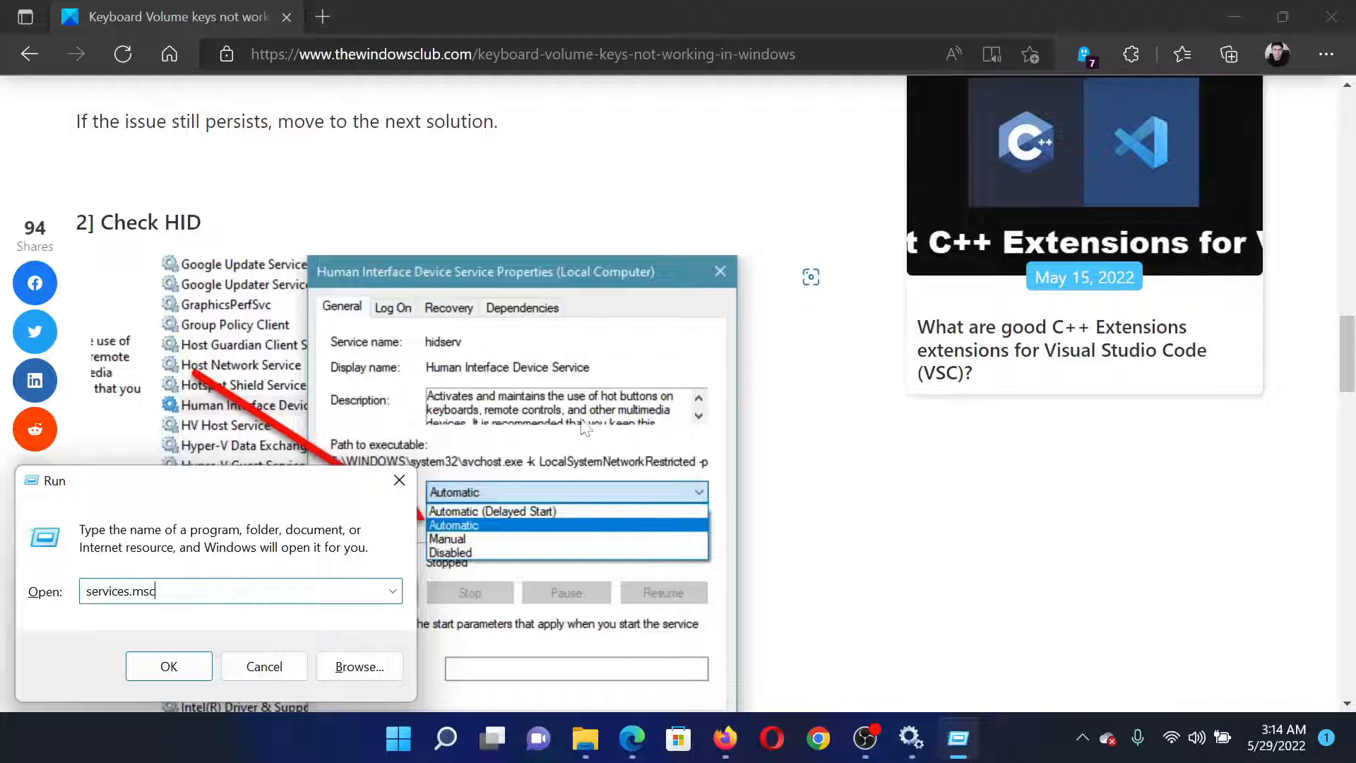
# Run services.msc to bring up the Services console
pyautogui.click(168, 666)
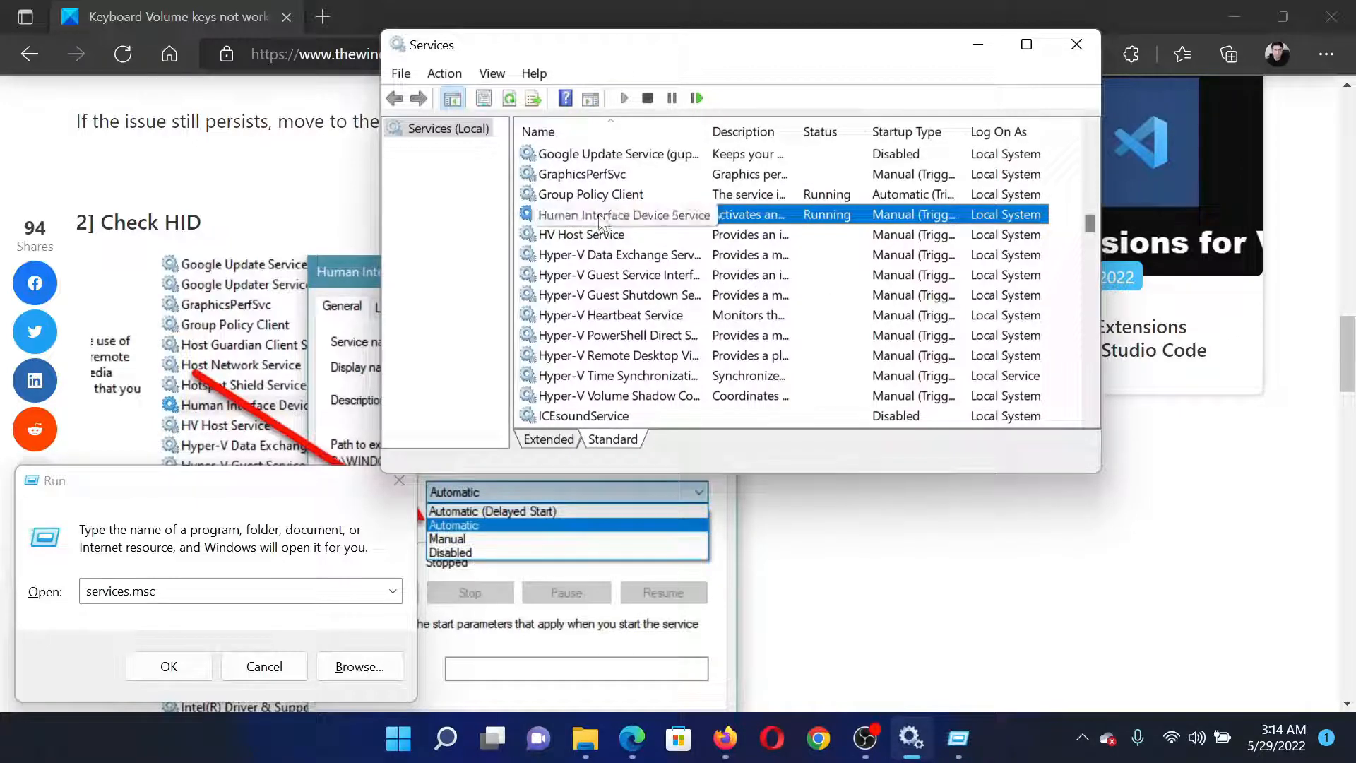
# Set the Human Interface Device Service startup type to Automatic in its properties
pyautogui.doubleClick(621, 215)
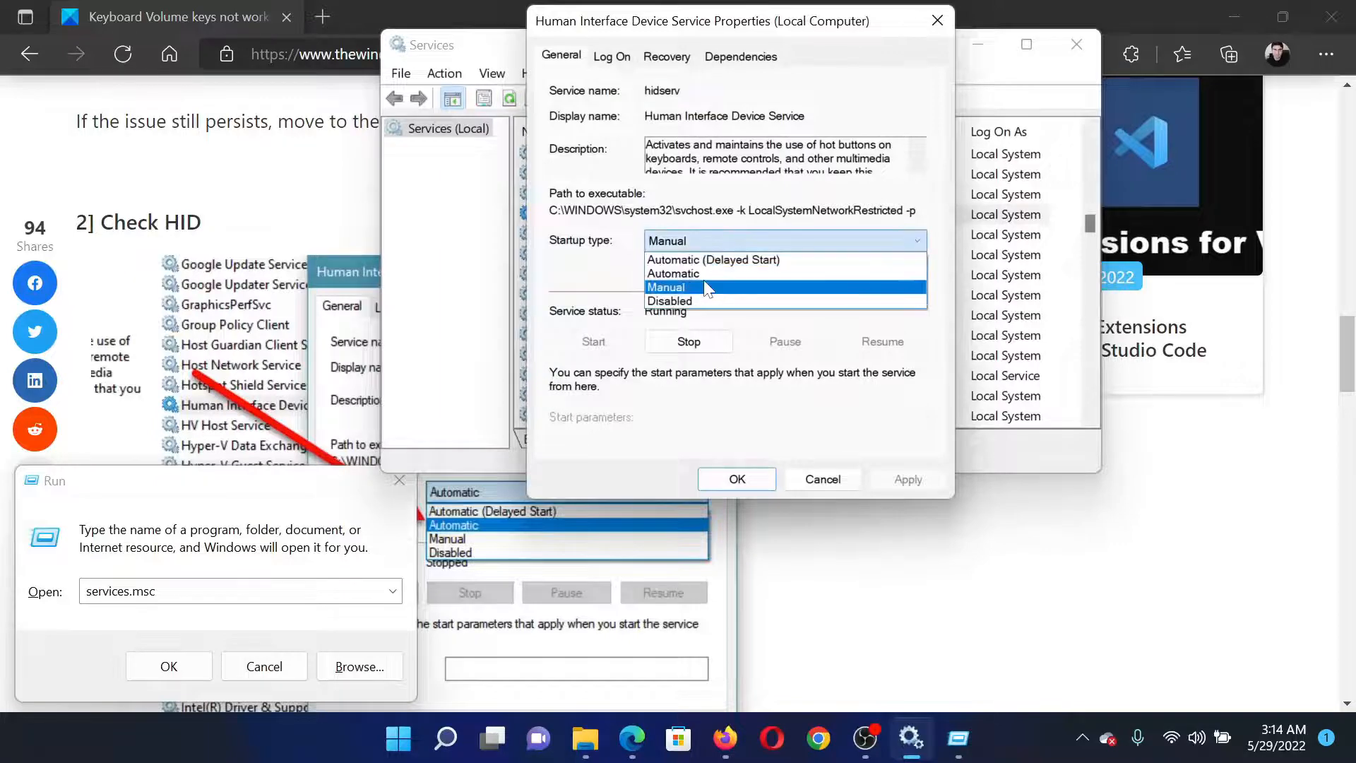
pyautogui.click(672, 272)
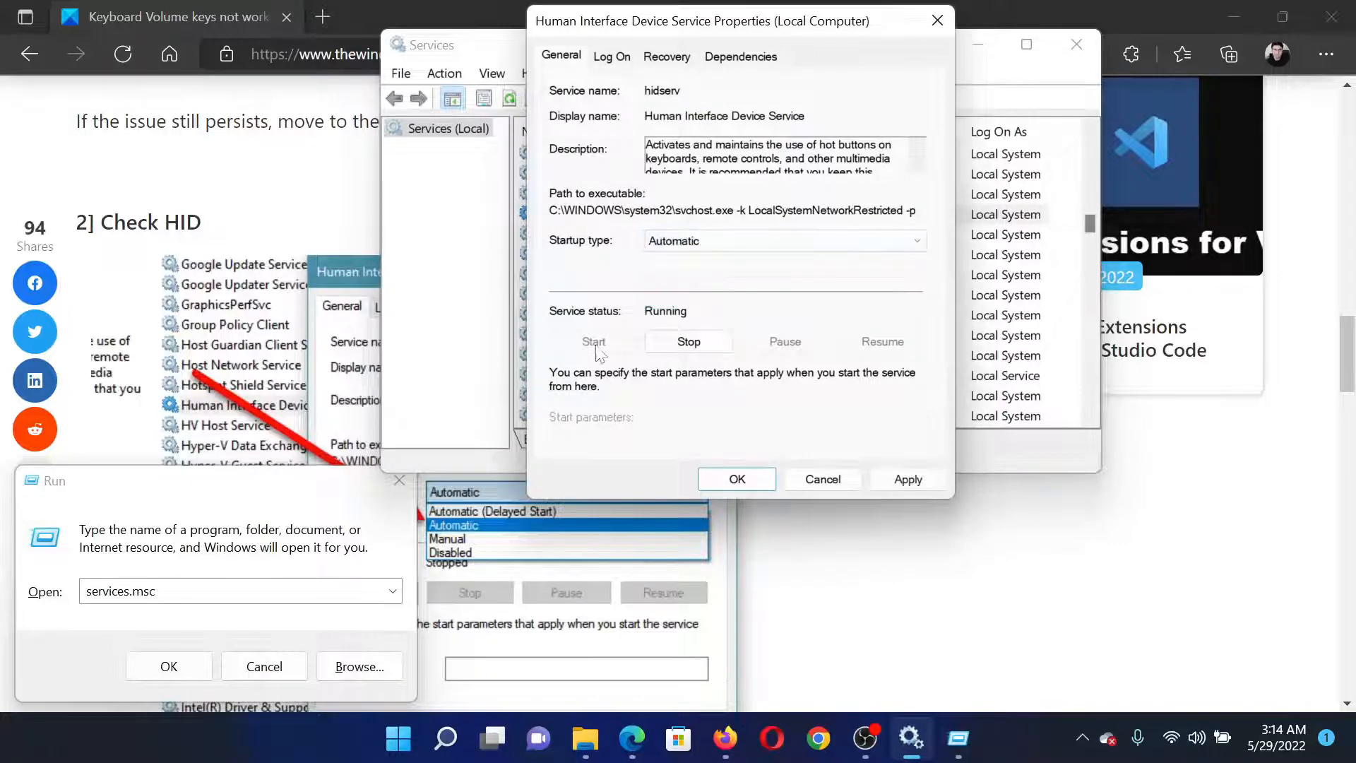
pyautogui.moveTo(908, 480)
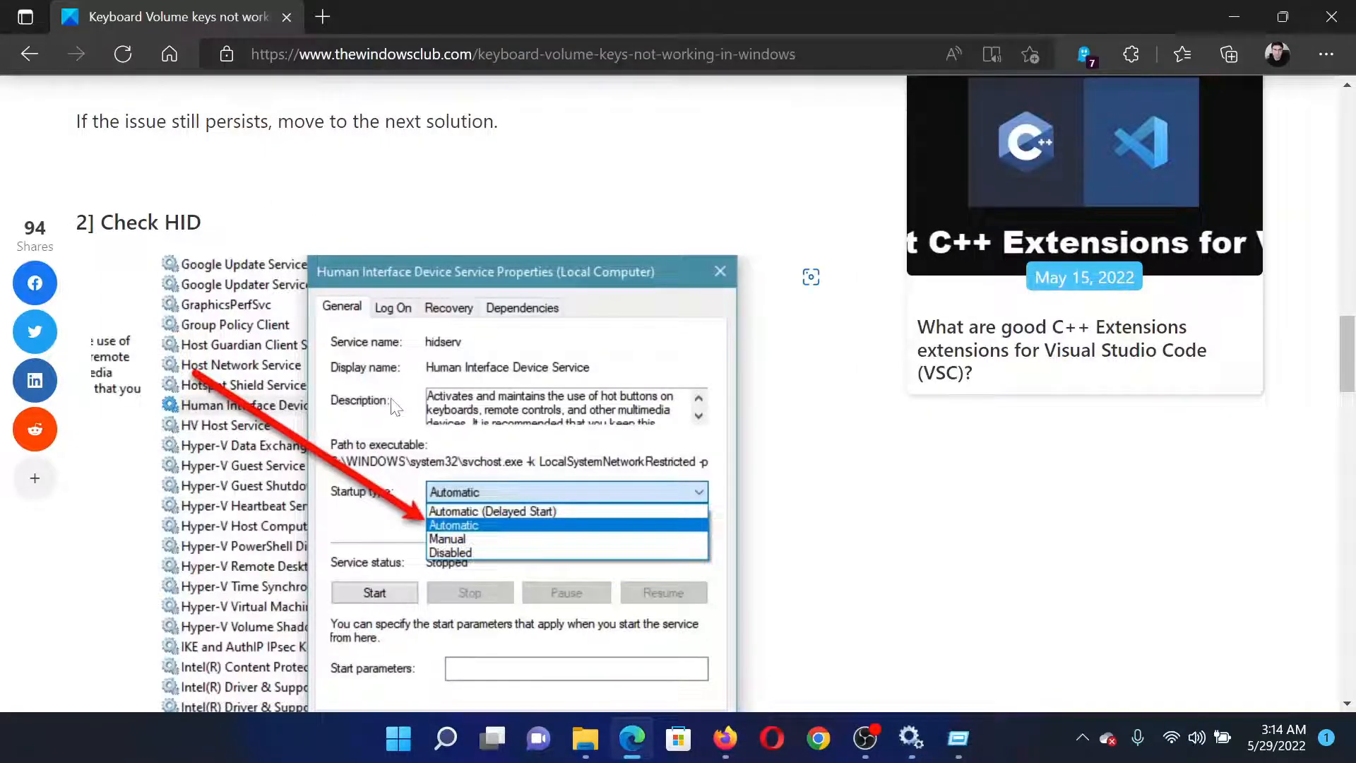
# Scroll to fix 3 'Uninstall any previously installed keyboard software' and bring up Run with Win+R
pyautogui.scroll(-3)
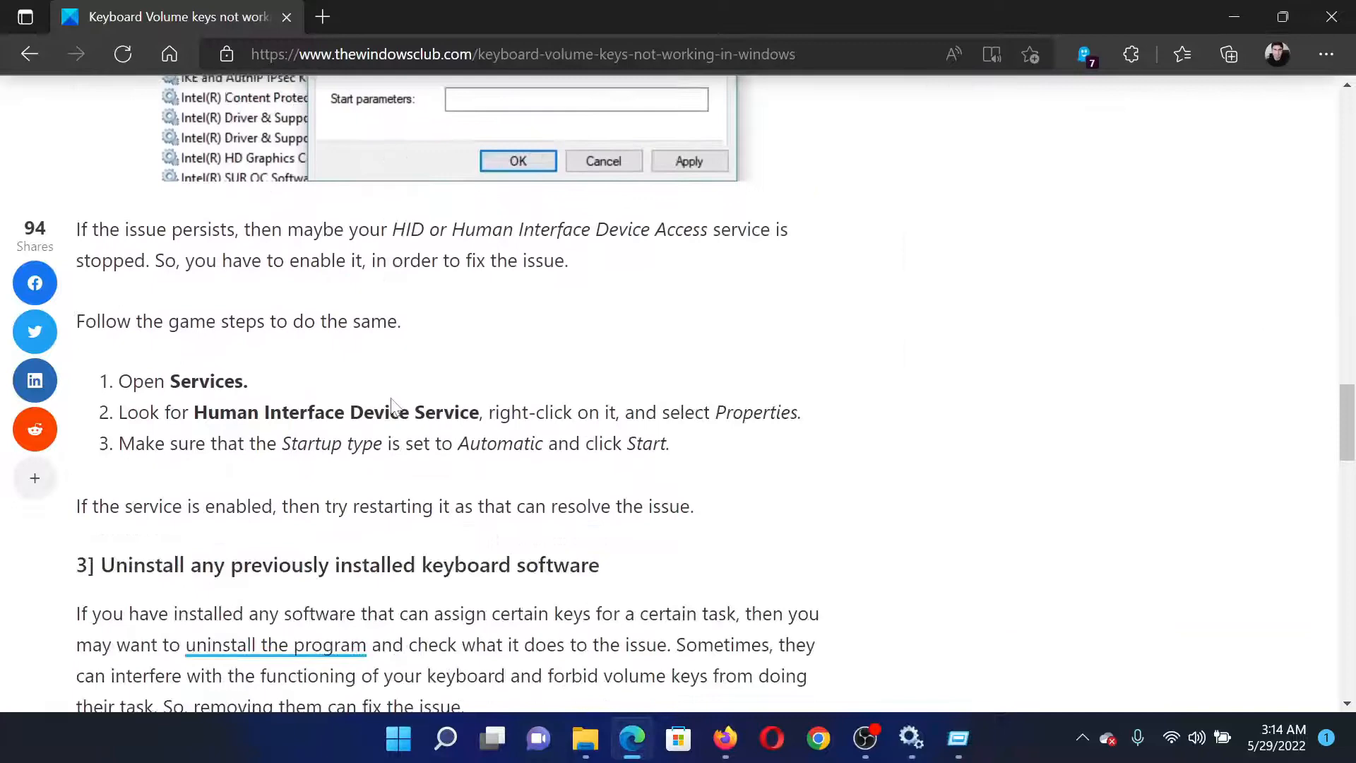
pyautogui.scroll(-3)
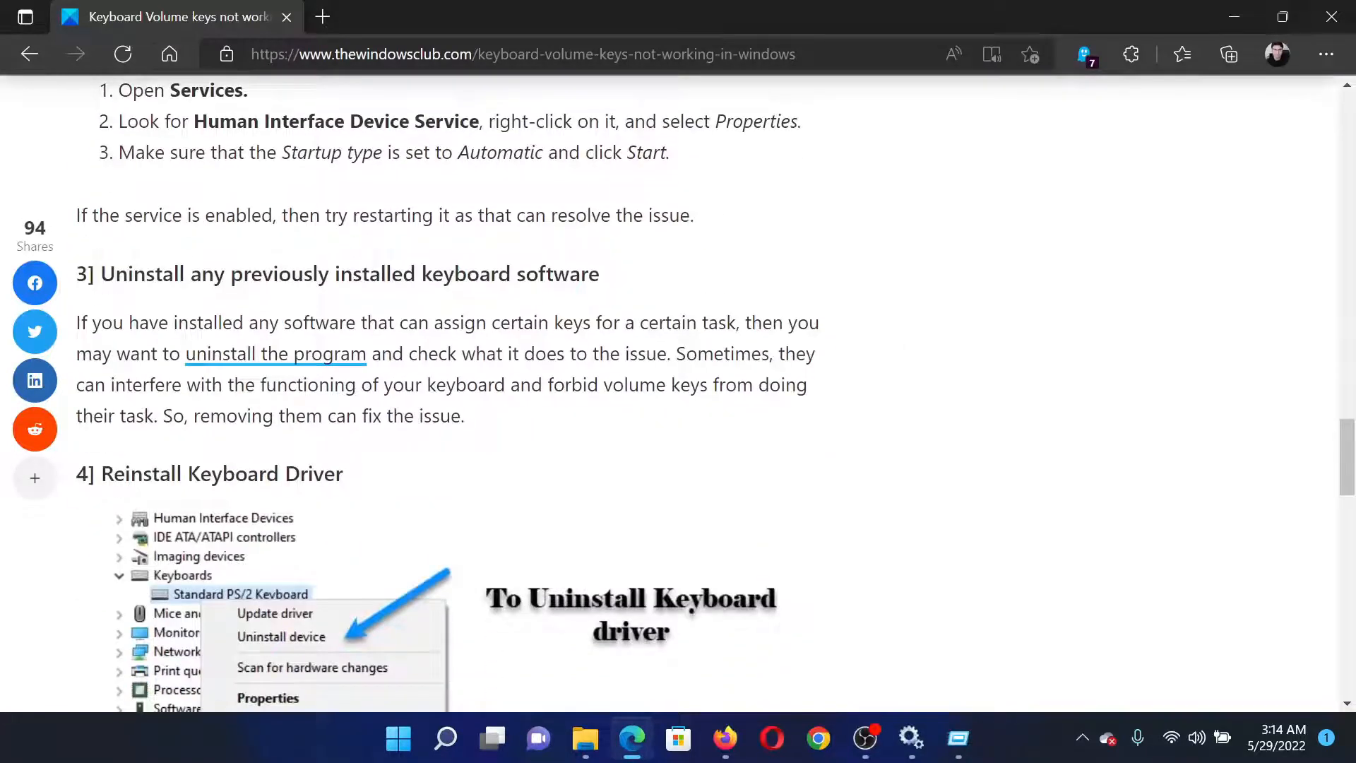
pyautogui.moveTo(580, 298)
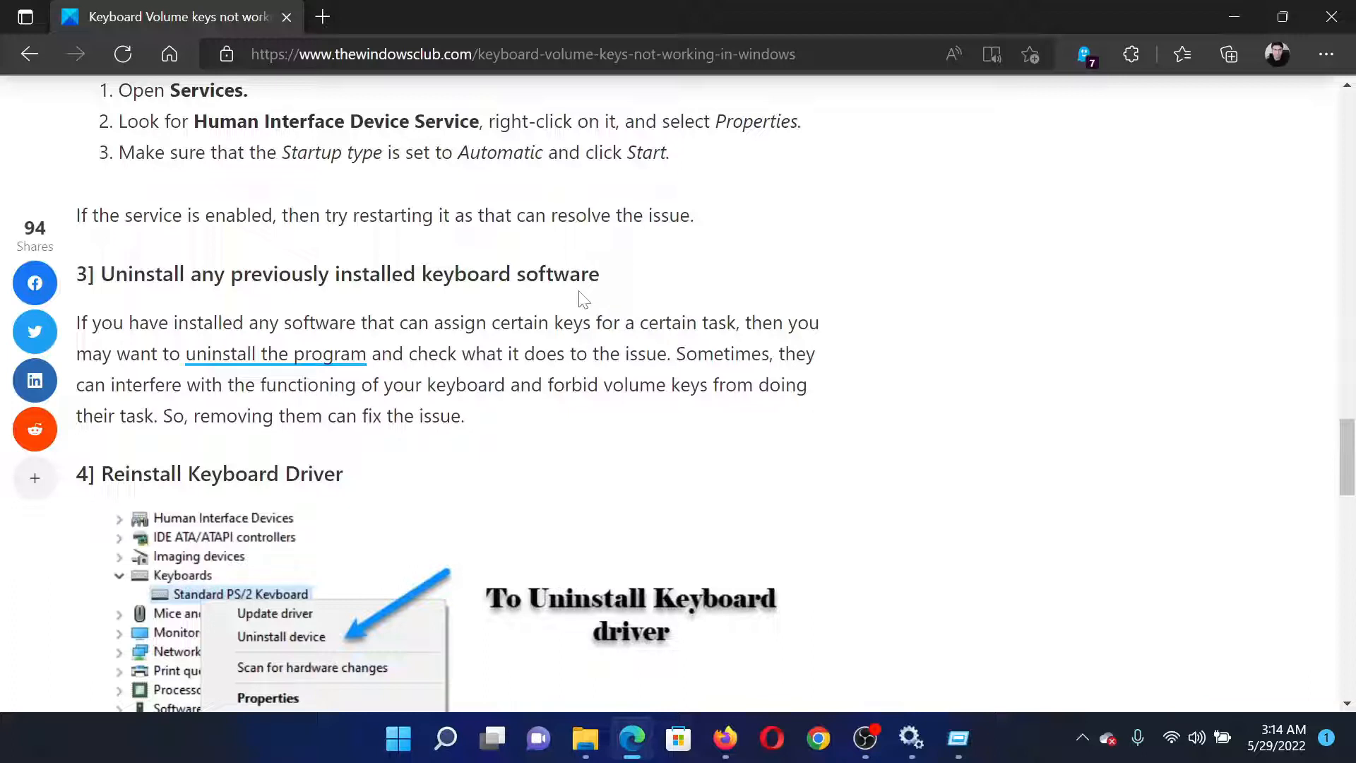
pyautogui.press('Win+r')
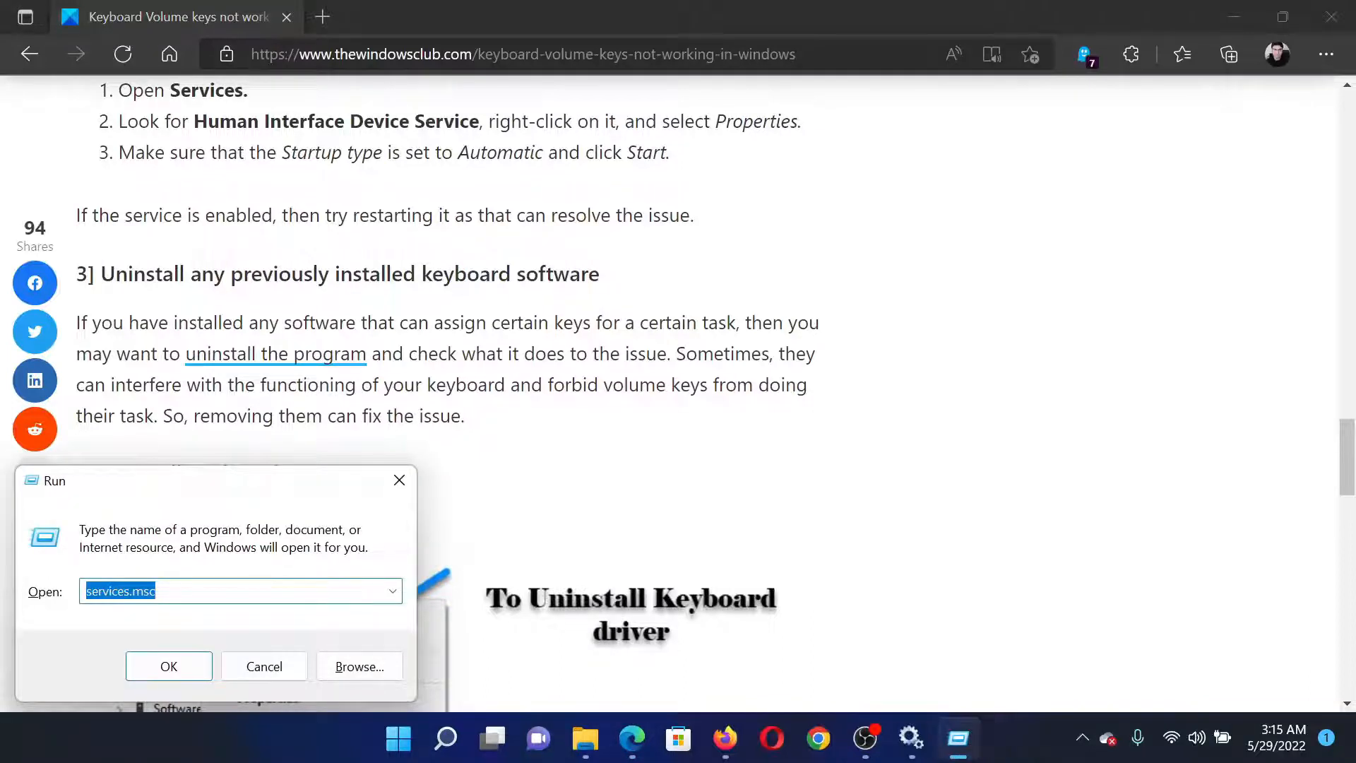
# Enter appwiz.cpl in Run to launch Programs and Features
pyautogui.write('a')
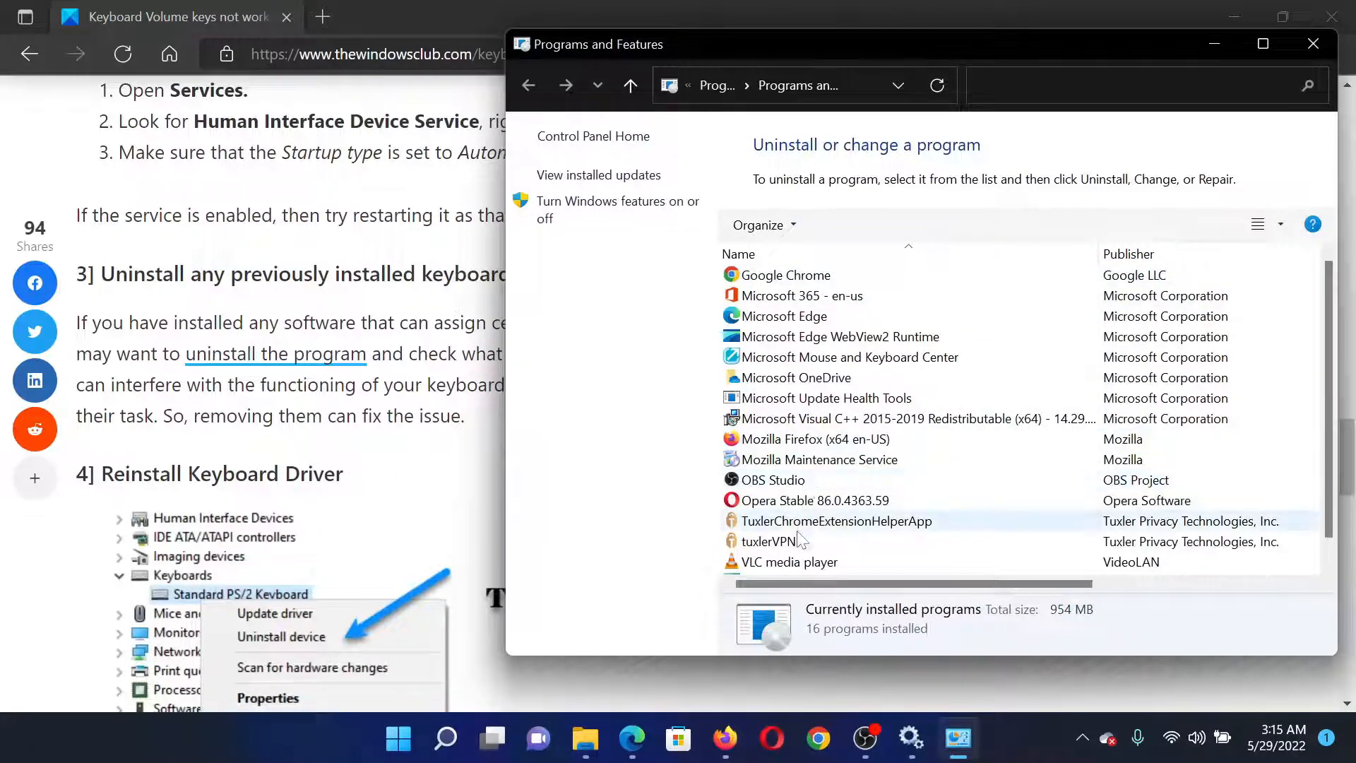
# Select tuxlerVPN in the installed programs list and begin uninstalling it
pyautogui.click(768, 541)
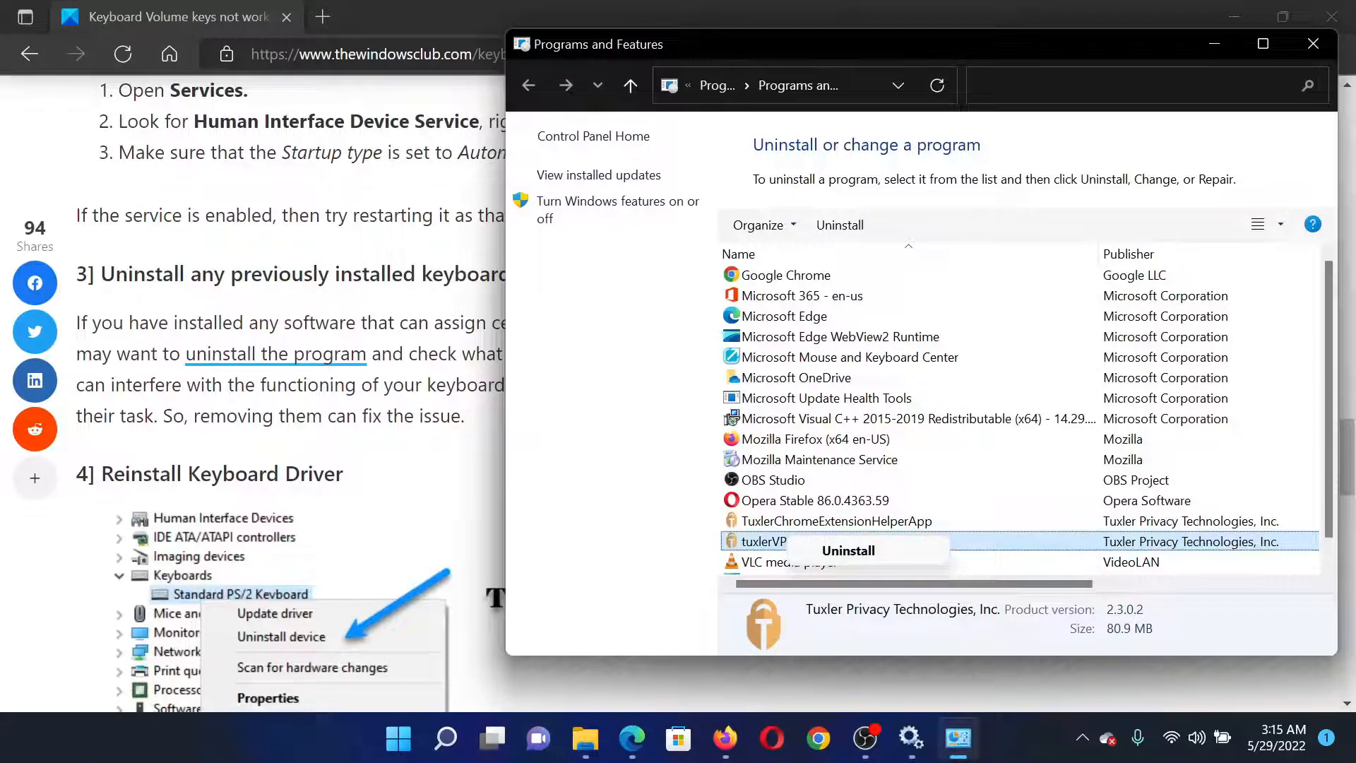
pyautogui.click(1312, 44)
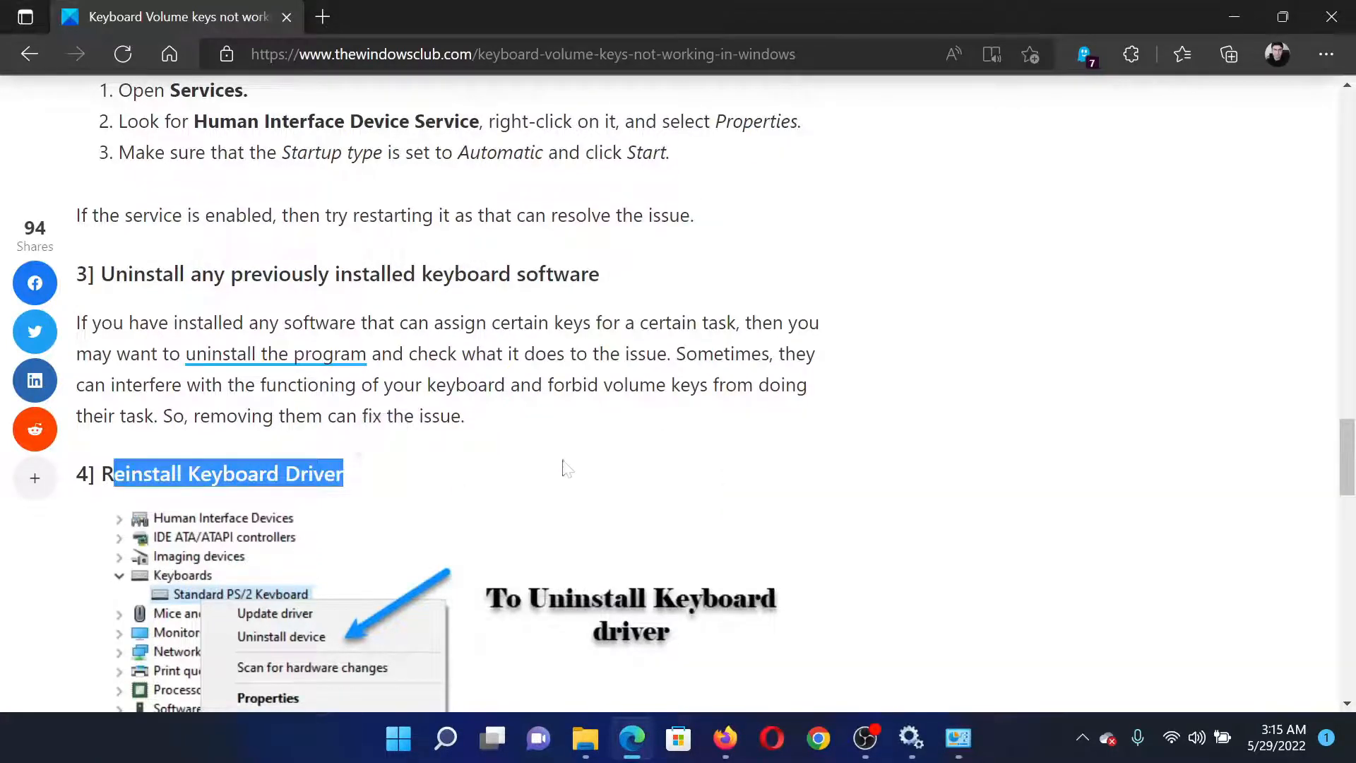
# Scroll back up to the article title 'Keyboard Volume keys not working in Windows 11/10'
pyautogui.scroll(3)
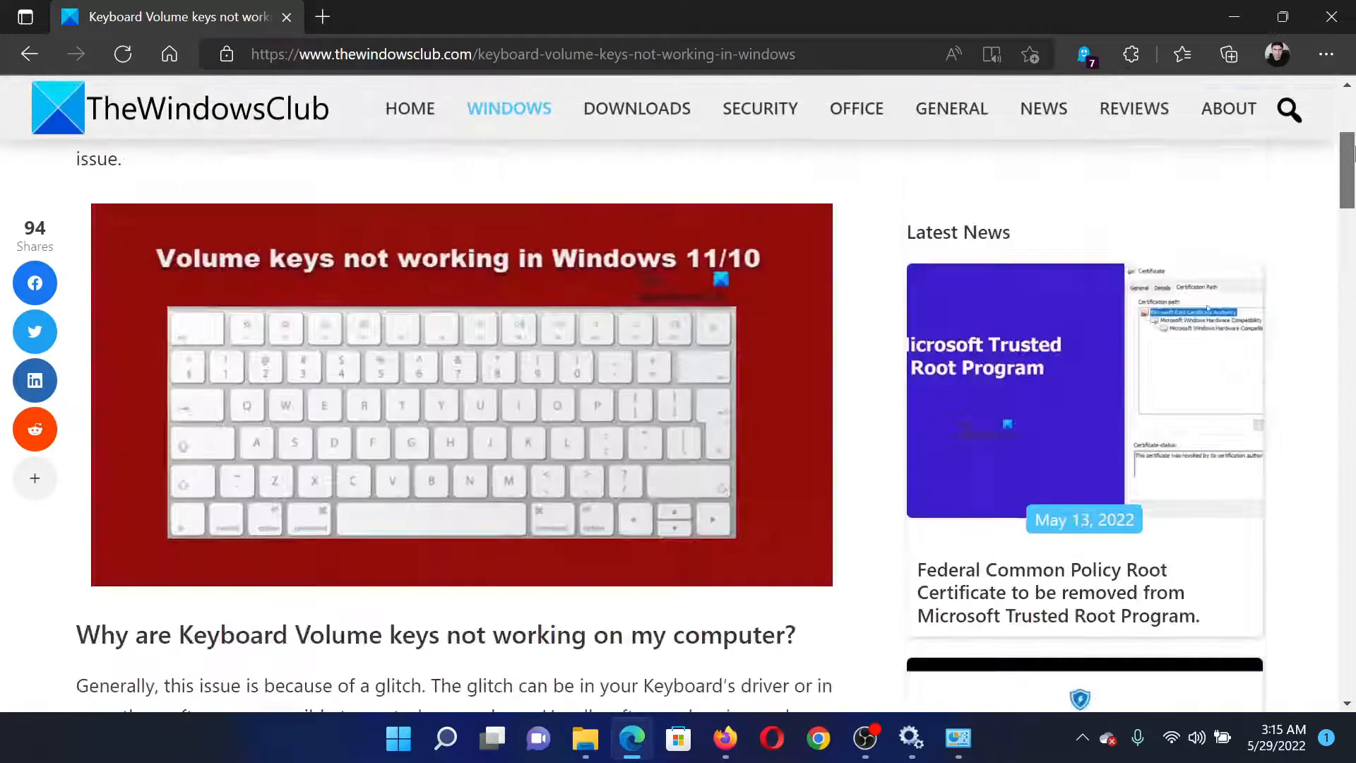
pyautogui.scroll(3)
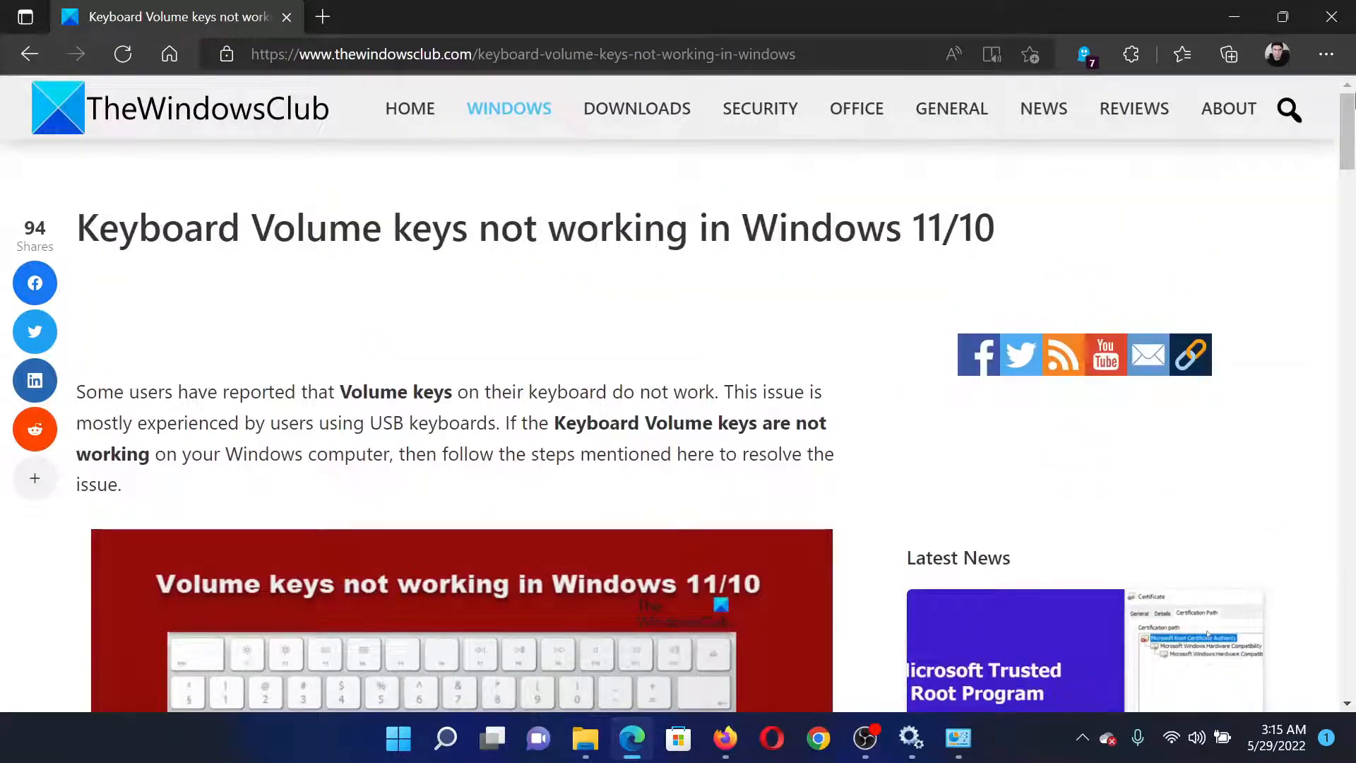